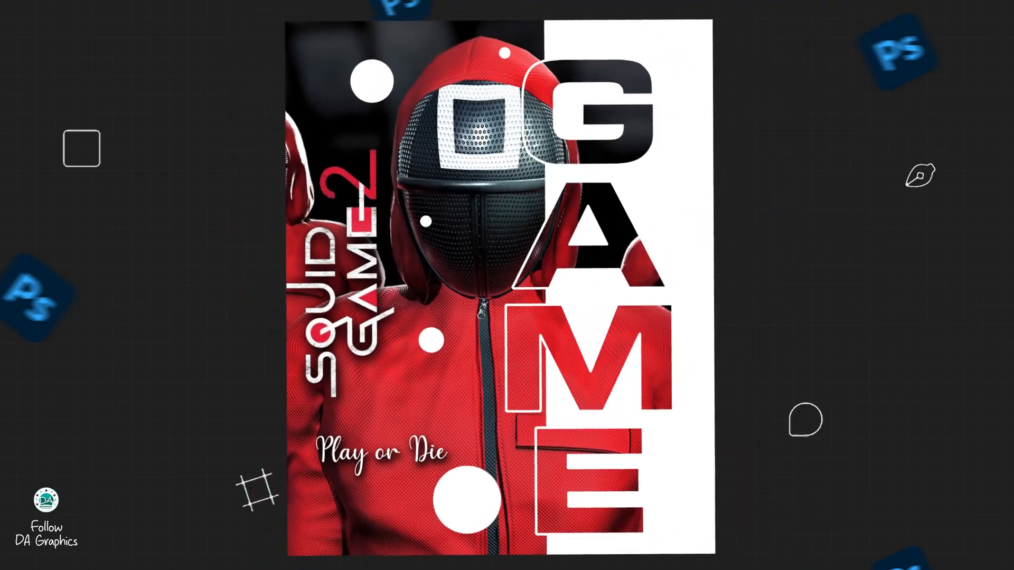
- Place the red-beanie portrait photo via Place Embedded and flip it horizontally to fill the page
left_click(20, 4)
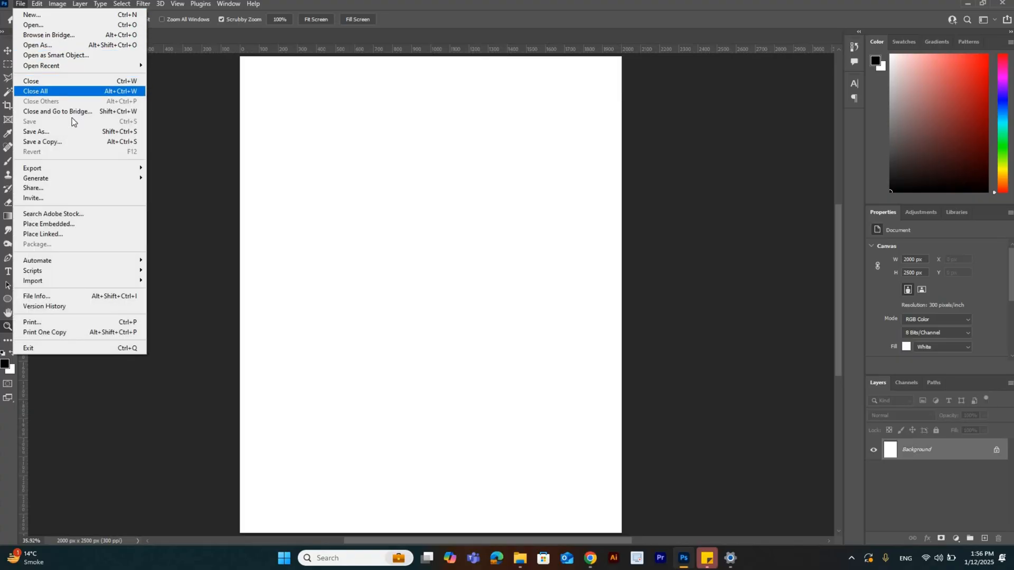
mouse_move(49, 224)
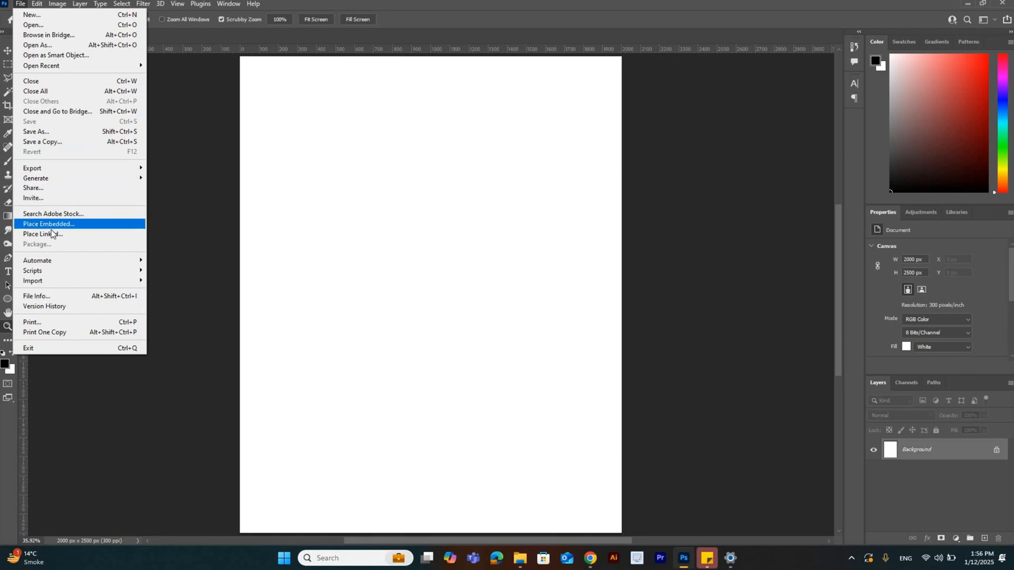
left_click(43, 234)
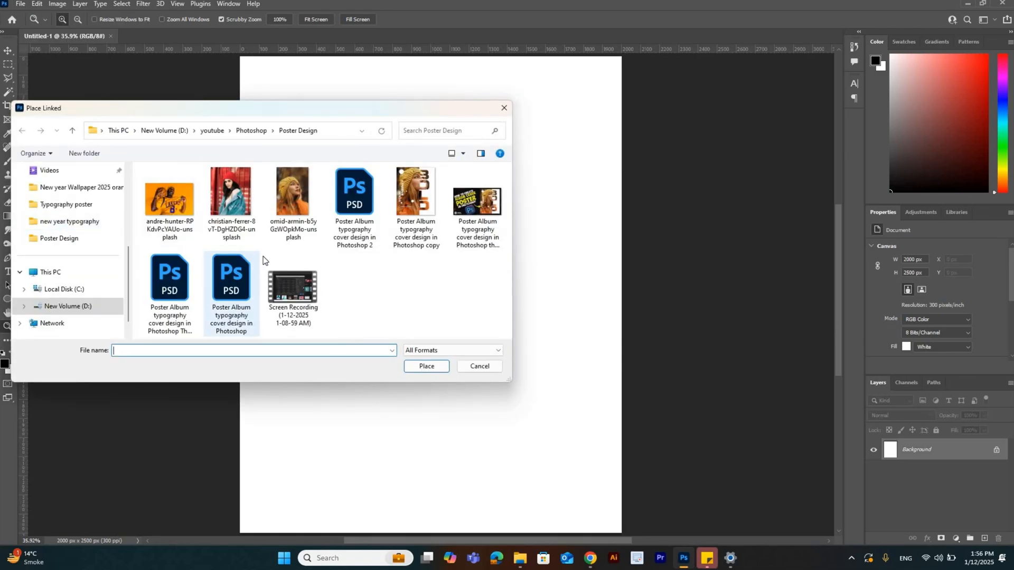
left_click(478, 367)
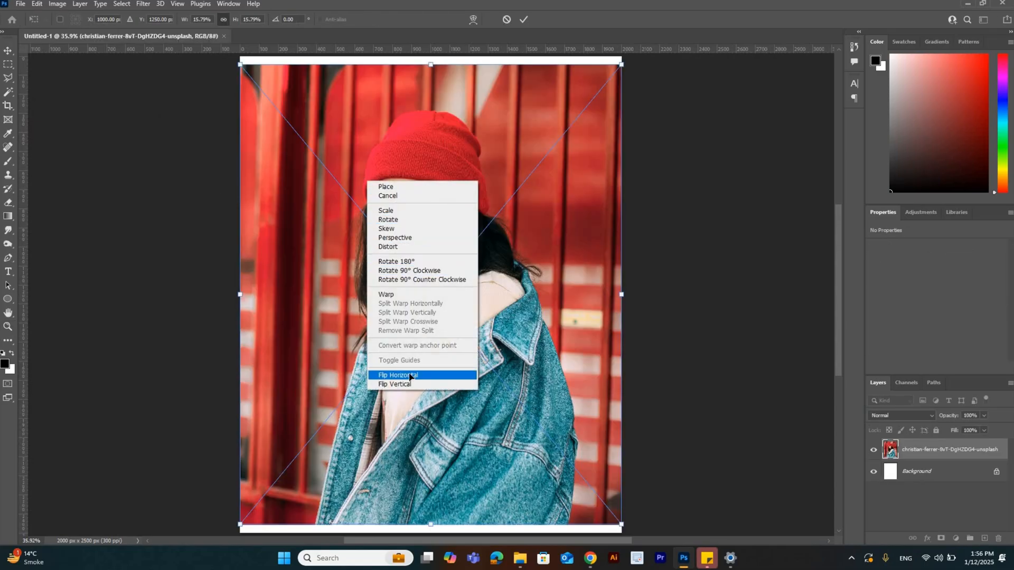
left_click(397, 375)
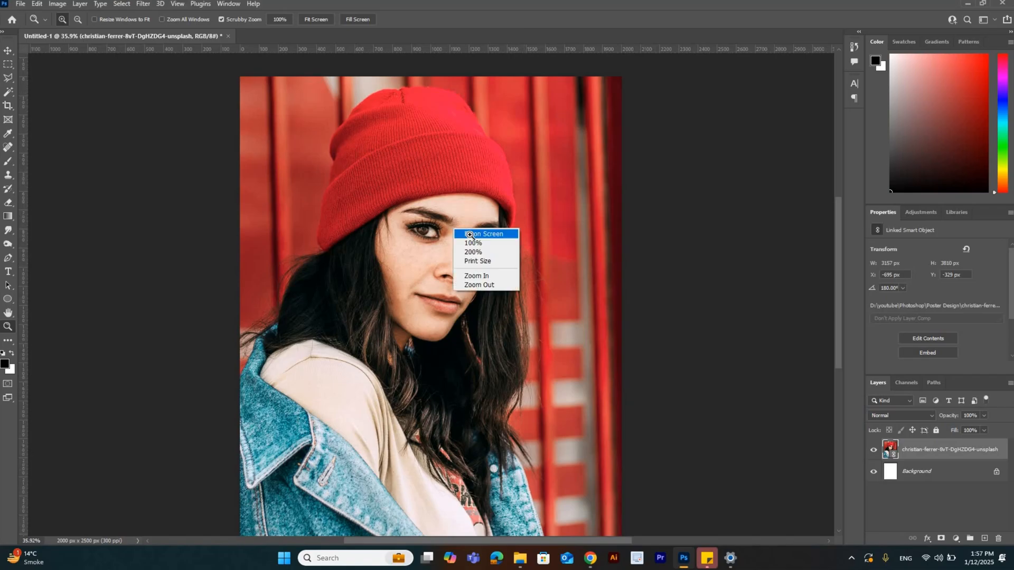
- Add white Micro Technic text L, O, V, E stacked on separate lines over the portrait
left_click(486, 233)
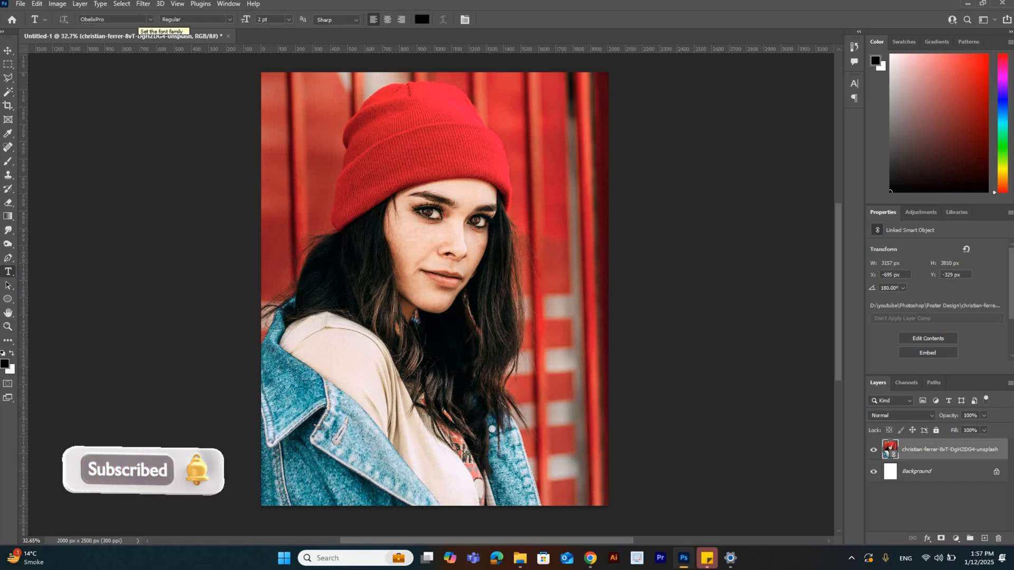
type("micro")
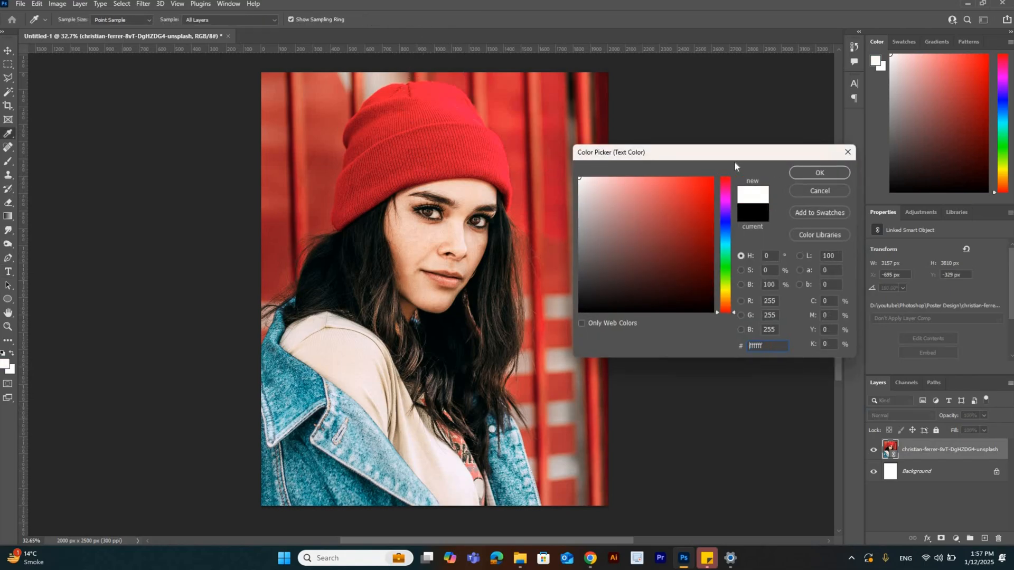
left_click(818, 172)
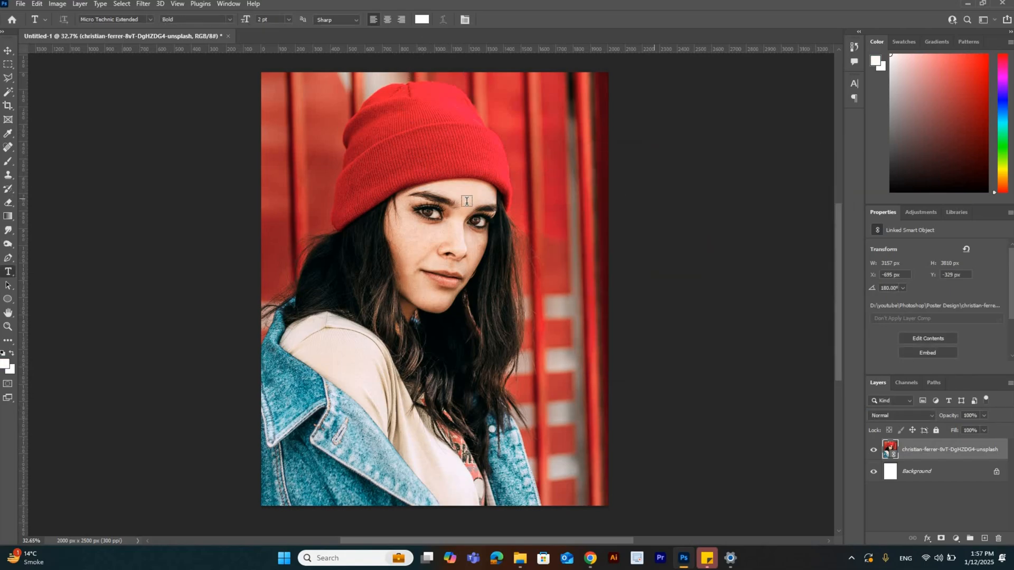
left_click(465, 200)
type("L")
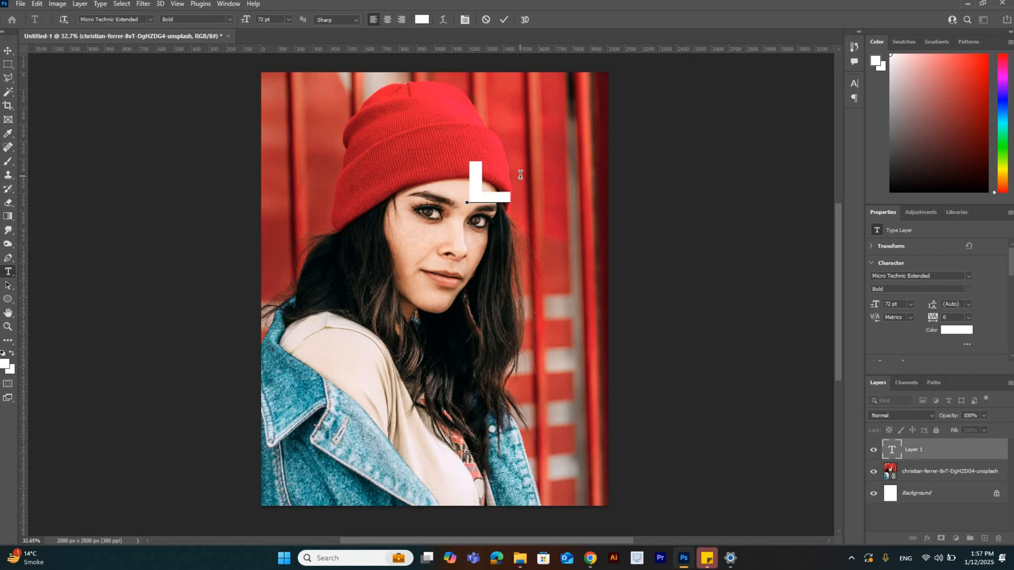
type("O")
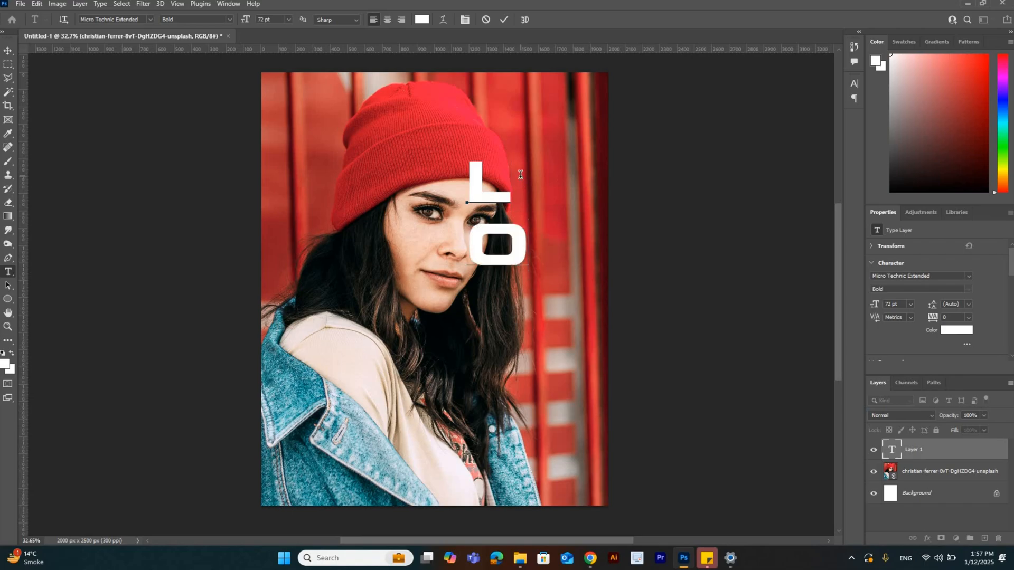
type("VE")
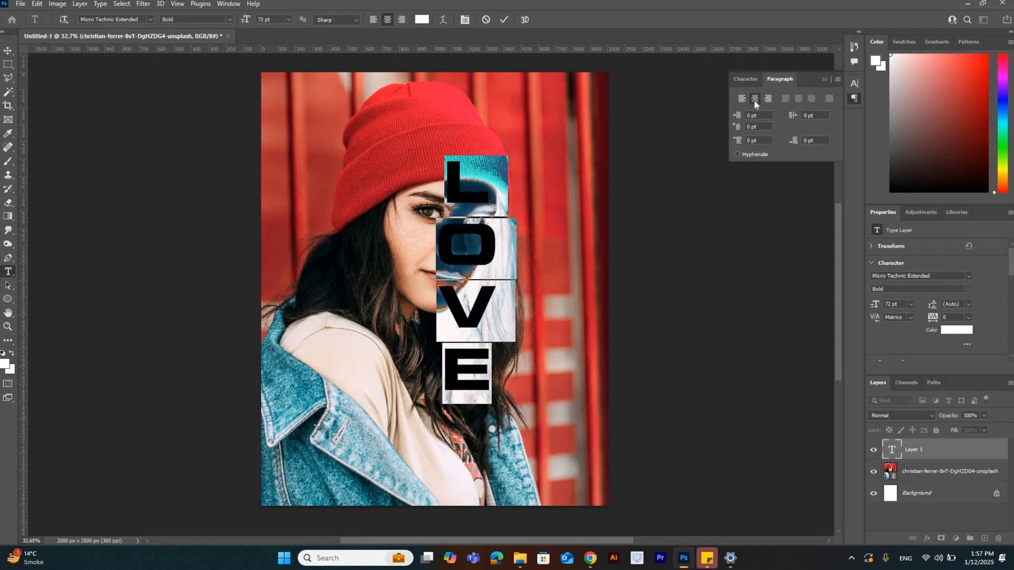
- Centre-align the LOVE letters and tighten leading so they stretch nearly the full canvas height
left_click(744, 79)
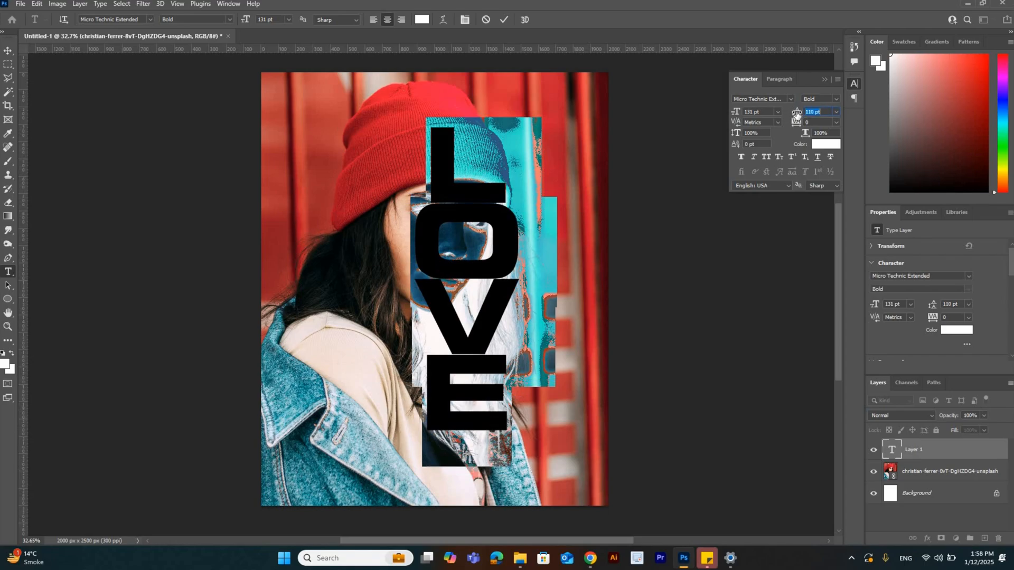
left_click(813, 111)
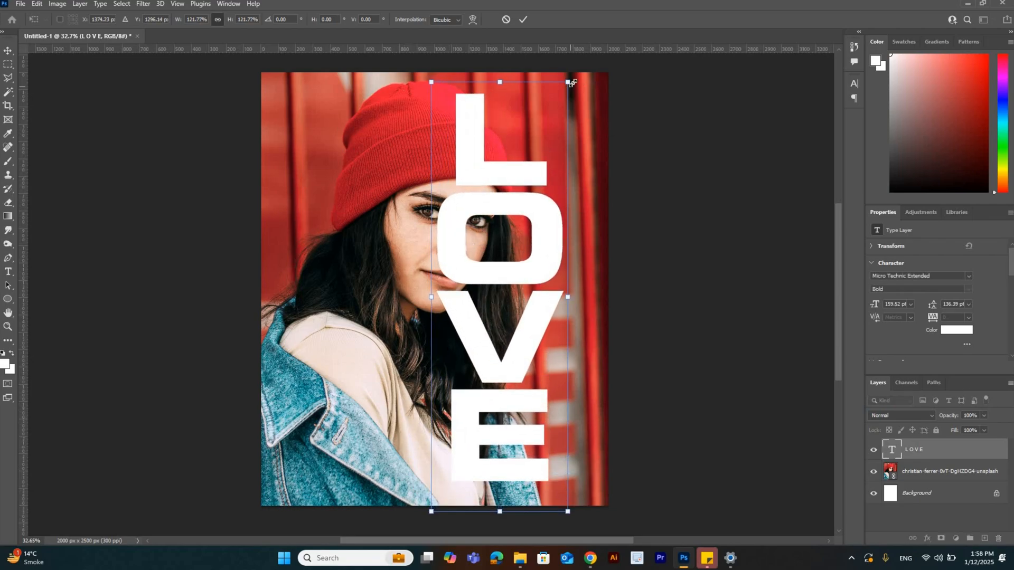
- Duplicate the photo and LOVE layers and mask the original photo's right half to white
left_click(524, 19)
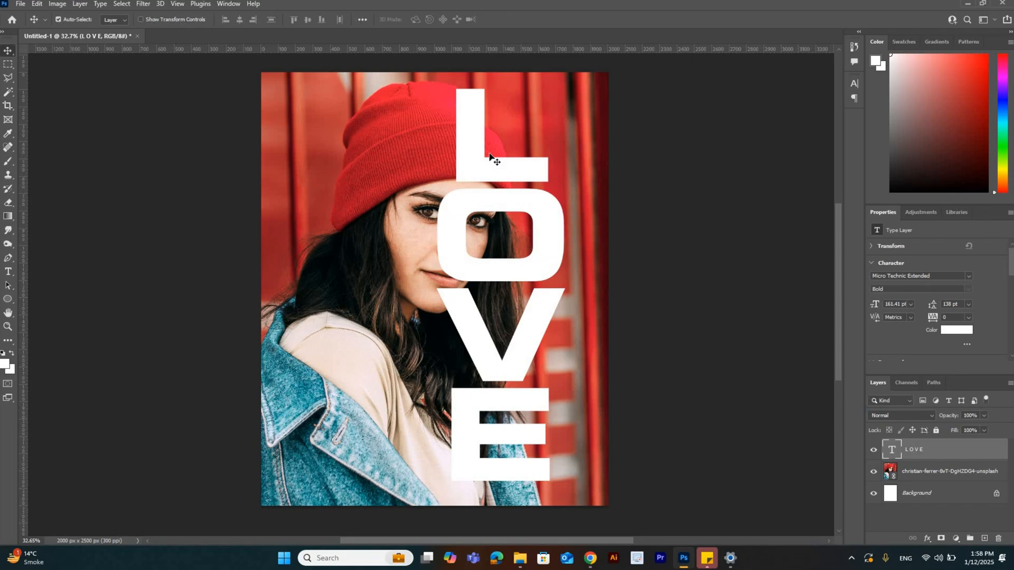
left_click(949, 471)
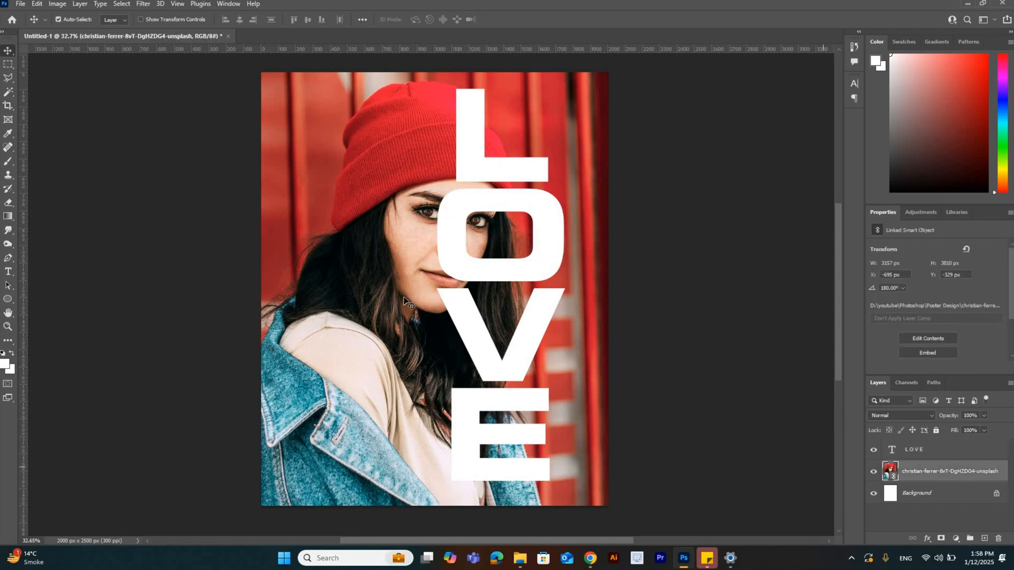
left_click_drag(405, 301, 382, 295)
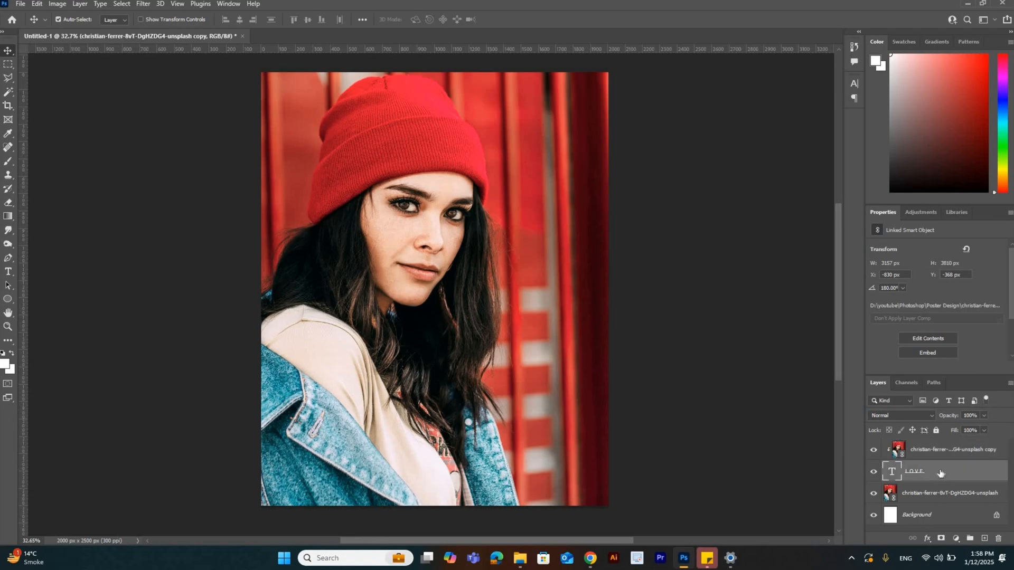
left_click(915, 471)
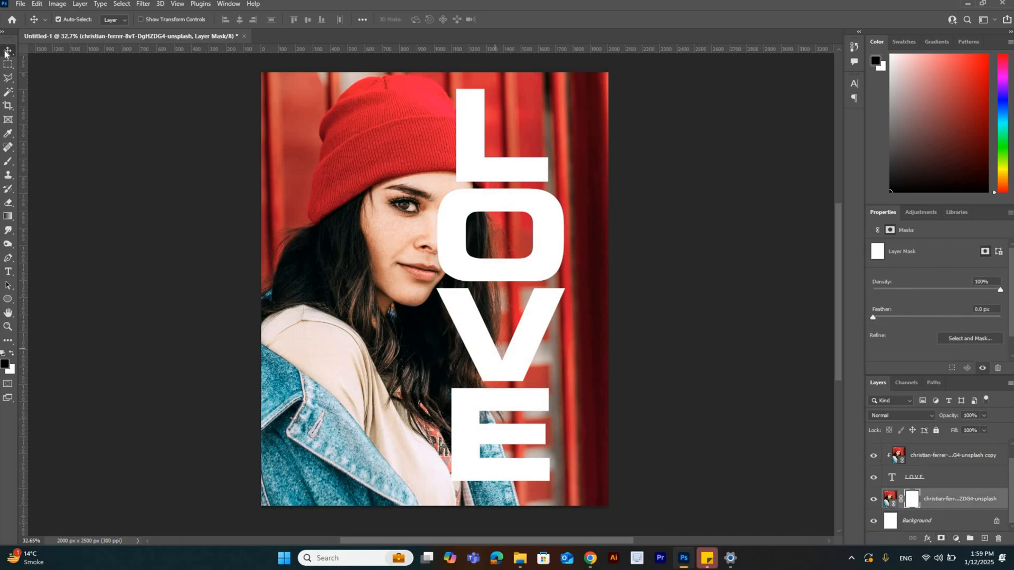
left_click(8, 64)
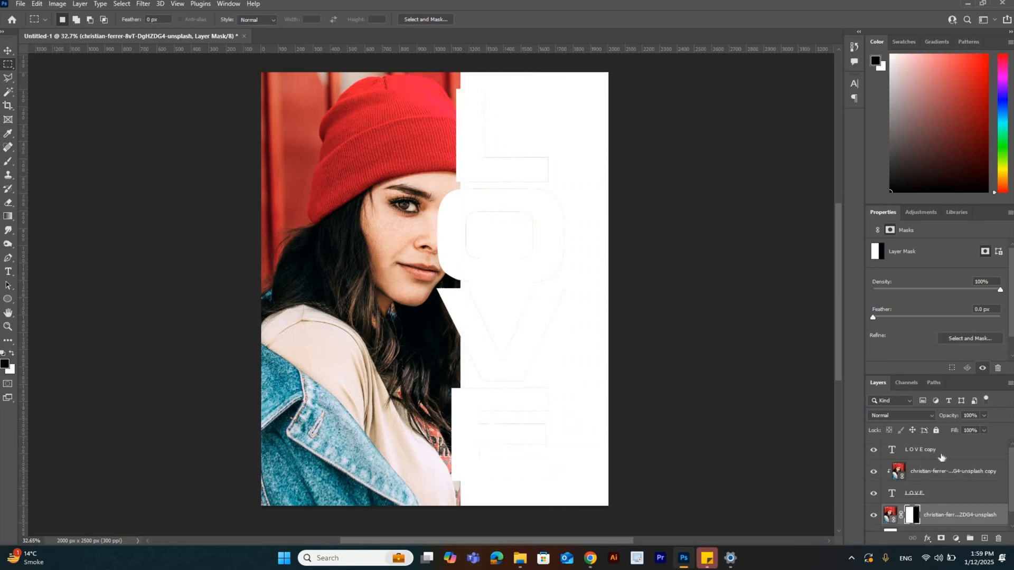
- Give the LOVE copy zero fill and a 6 px white stroke positioned Center
right_click(920, 450)
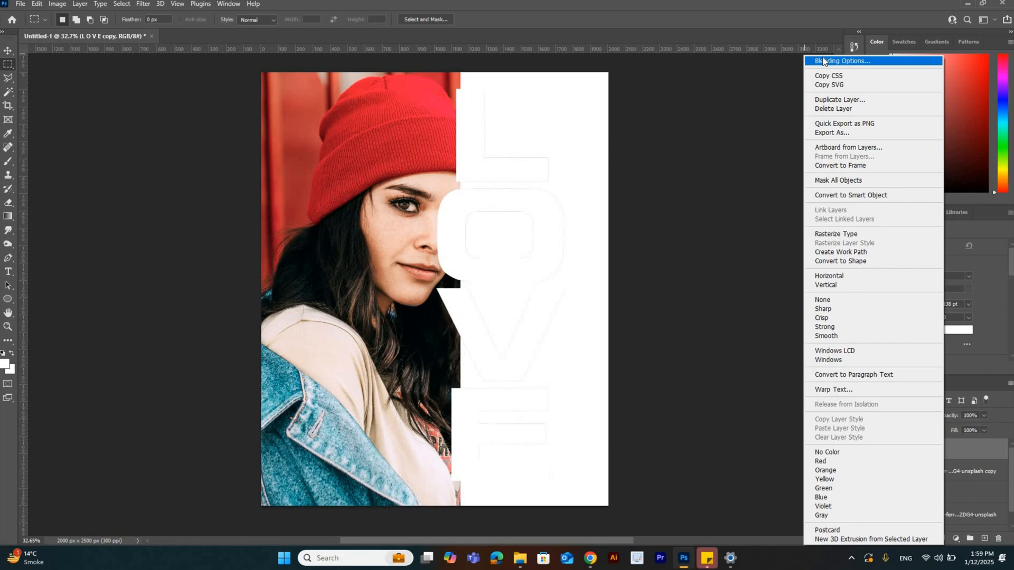
left_click(842, 61)
type("0")
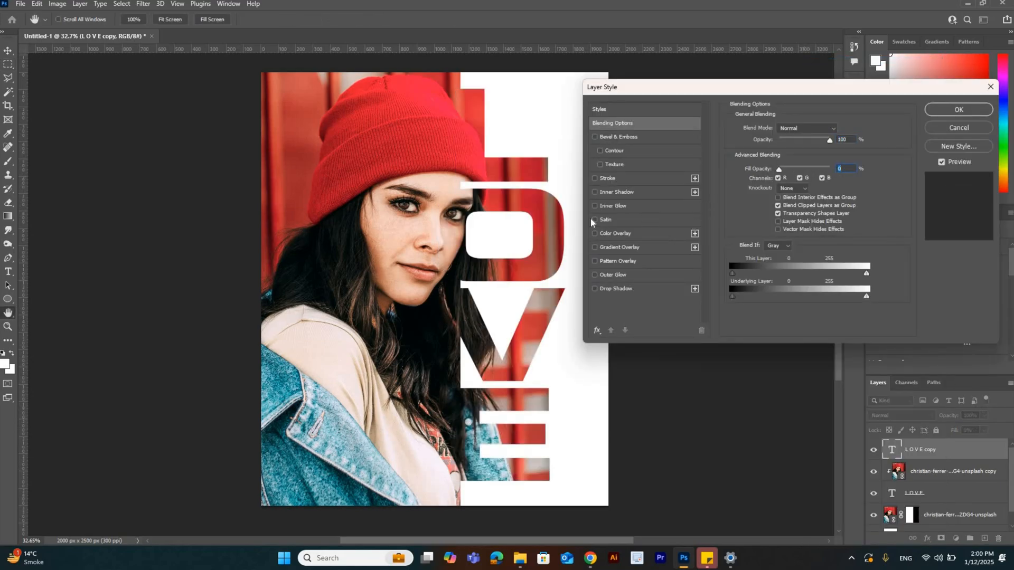
left_click(595, 178)
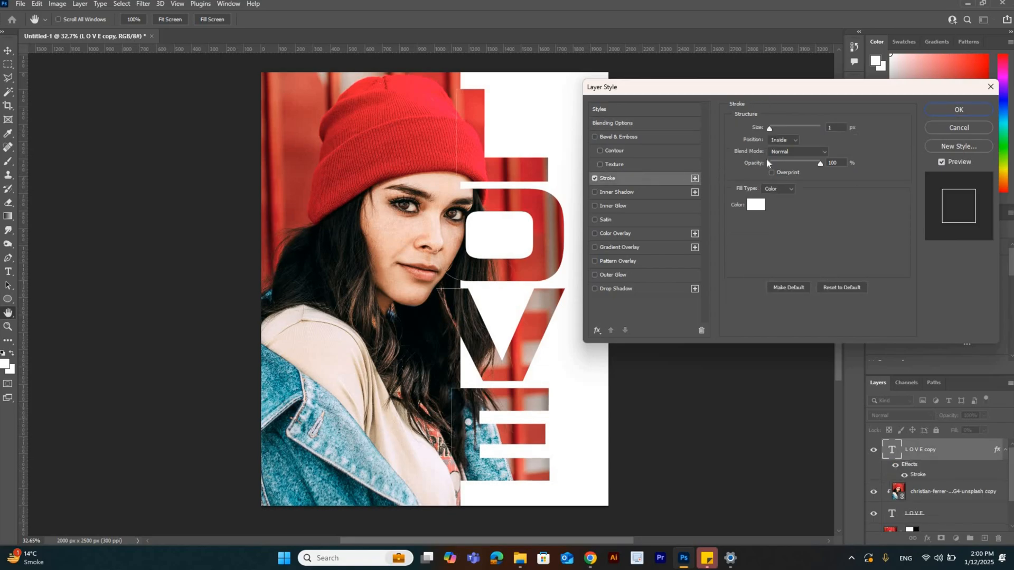
left_click(837, 127)
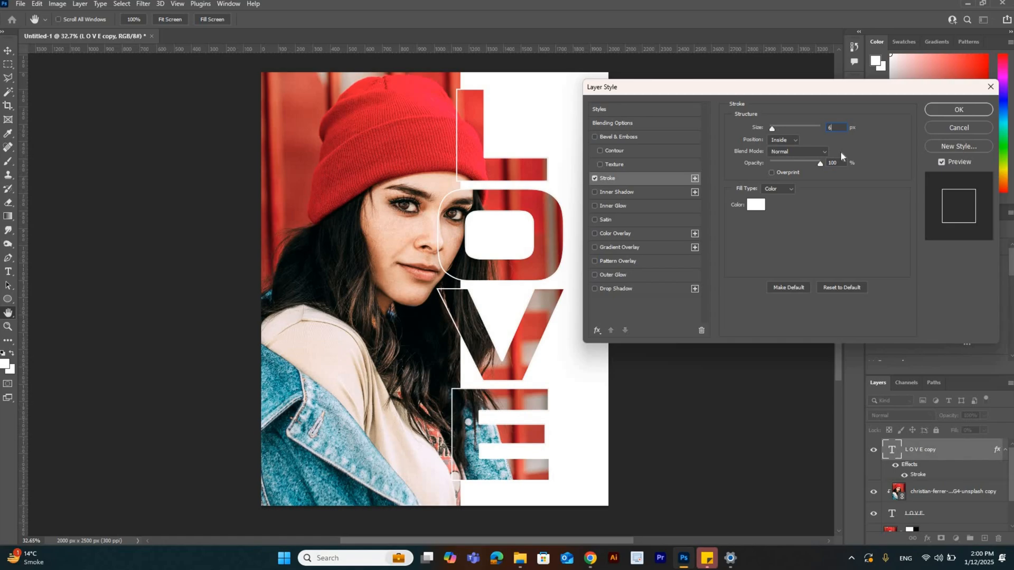
left_click(783, 139)
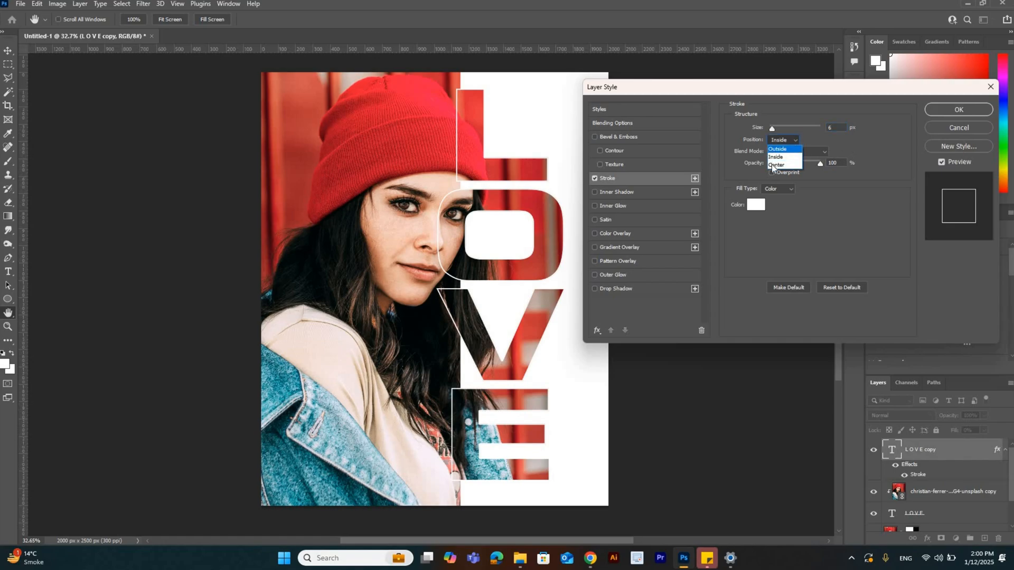
left_click(783, 165)
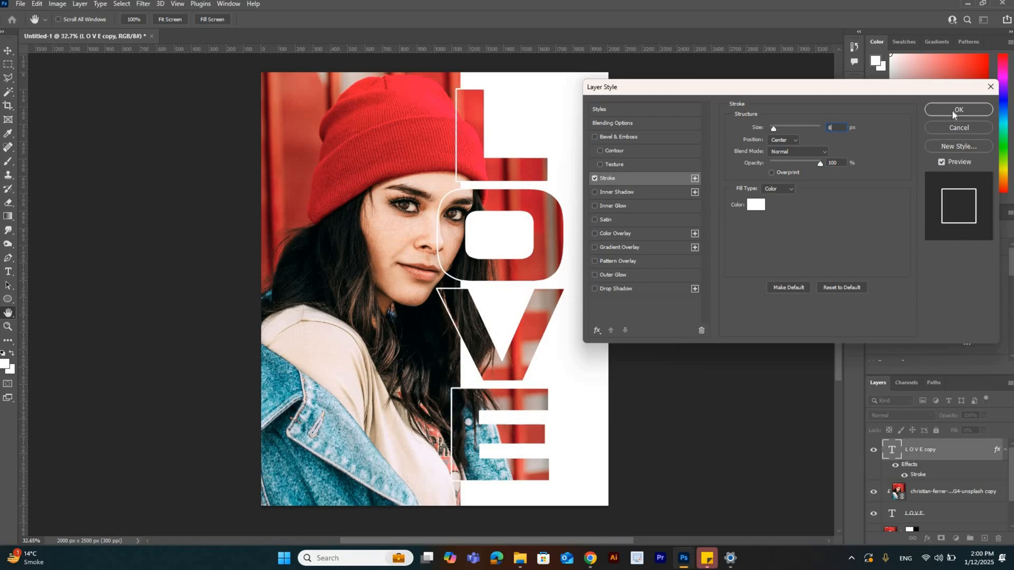
left_click(959, 108)
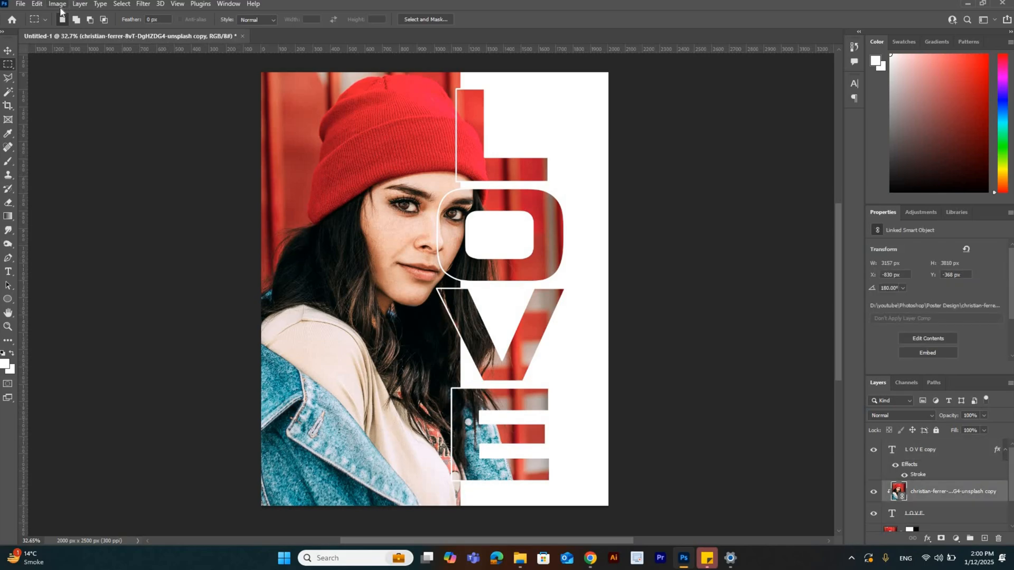
- Raise Brightness/Contrast contrast to 55 on the photo copy and about 30 on the original
left_click(57, 4)
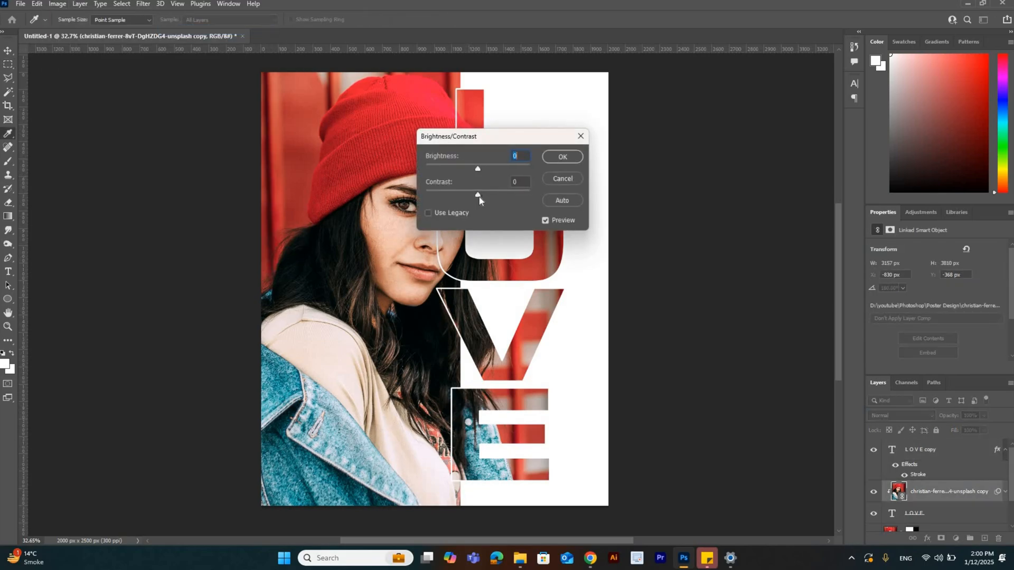
left_click_drag(477, 197, 506, 196)
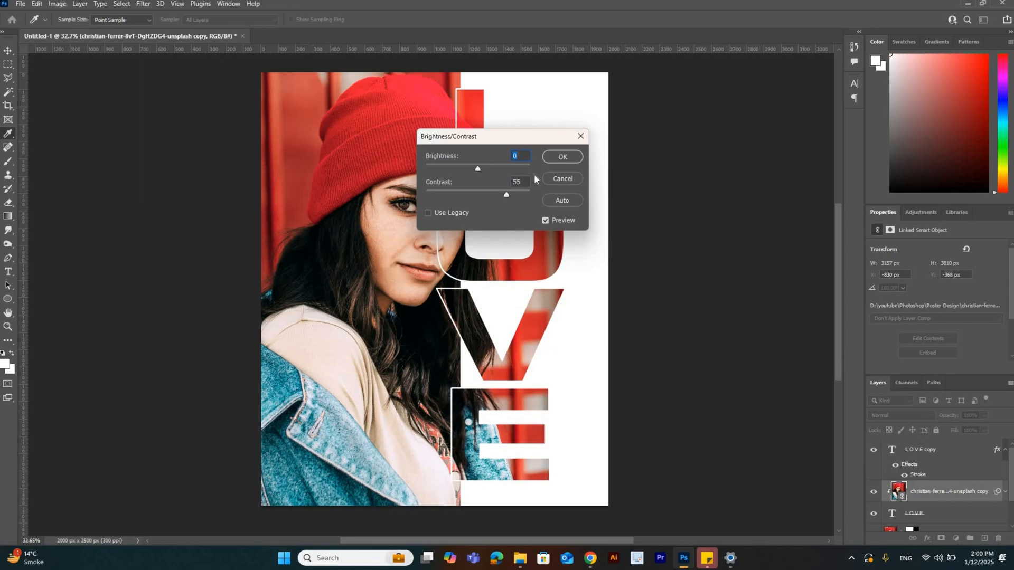
left_click(561, 157)
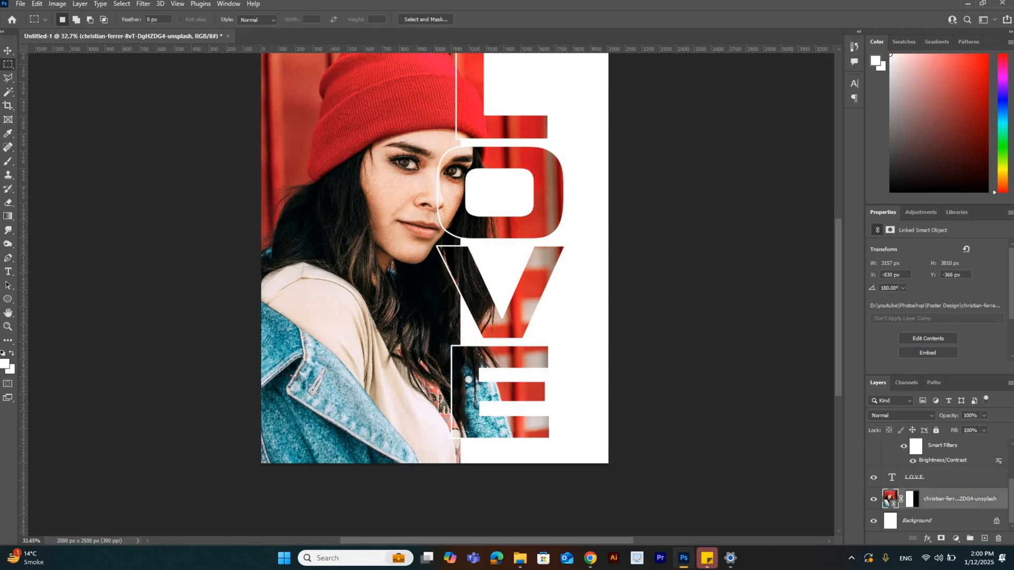
left_click(57, 4)
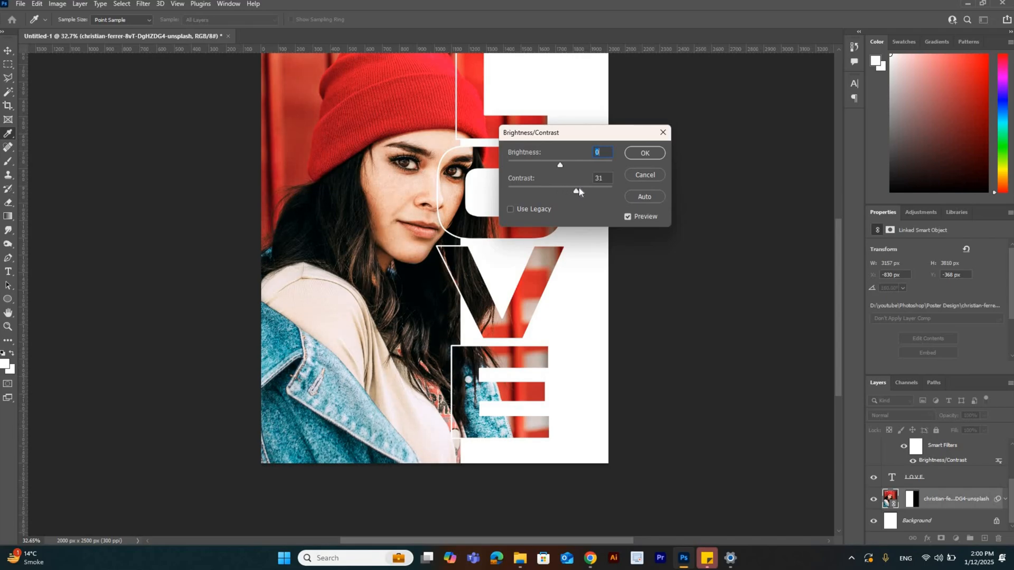
left_click_drag(578, 191, 571, 191)
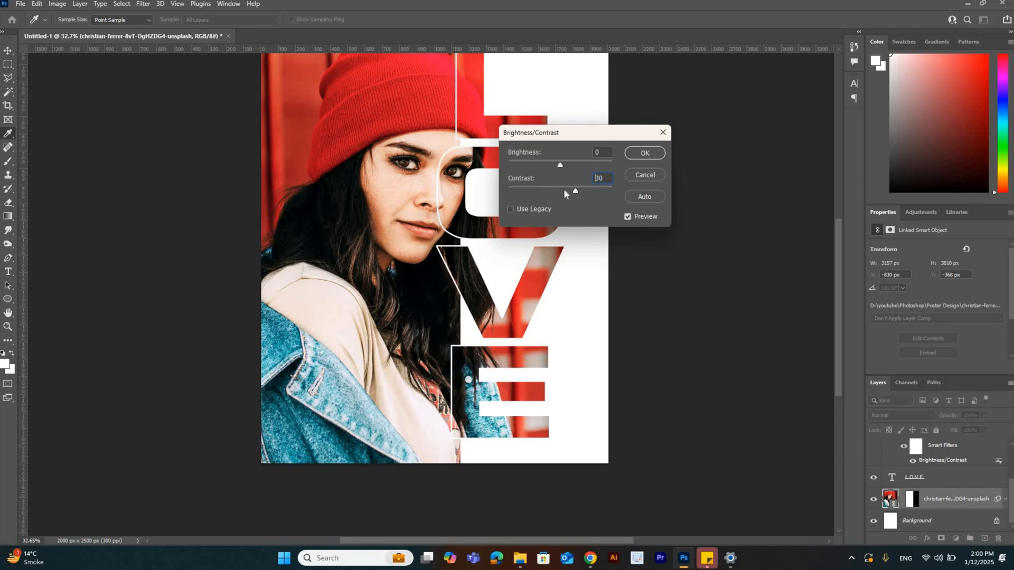
left_click(643, 153)
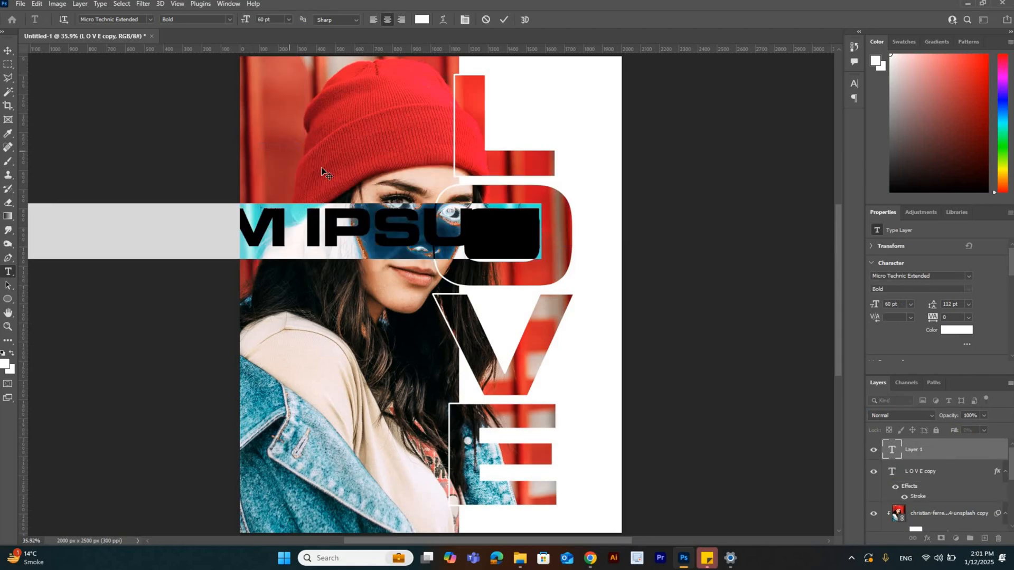
mouse_move(330, 191)
type("EA")
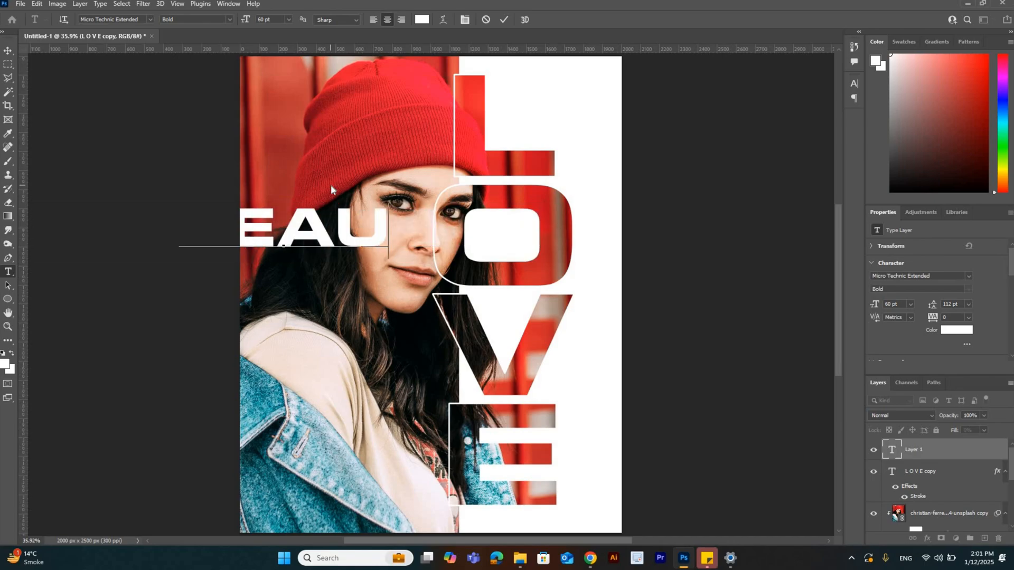
- Type bold white BEAUTIFUL LIFE with leading 30 up the left edge, then the word AMAZING
type("UTIFUL")
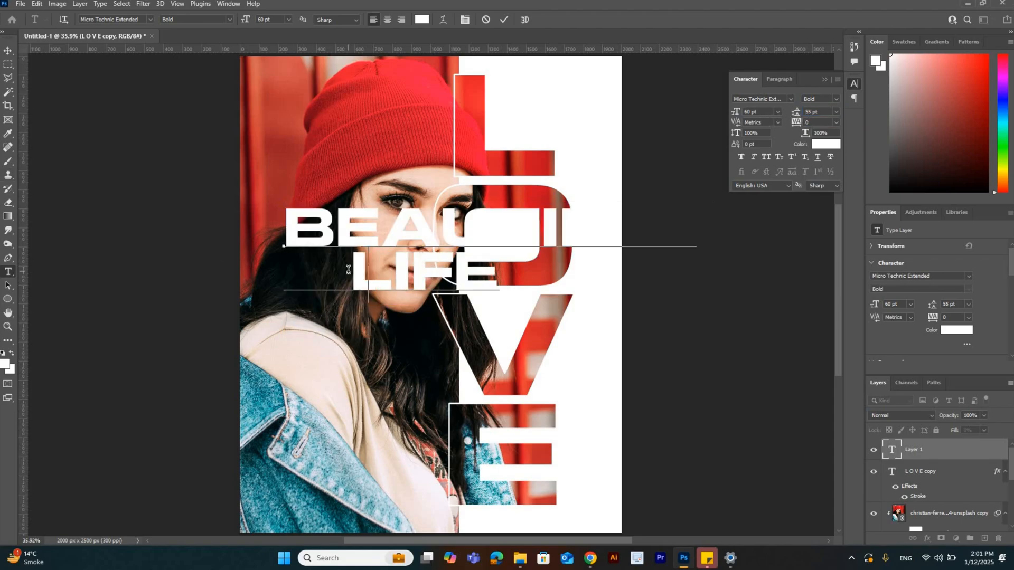
type("30")
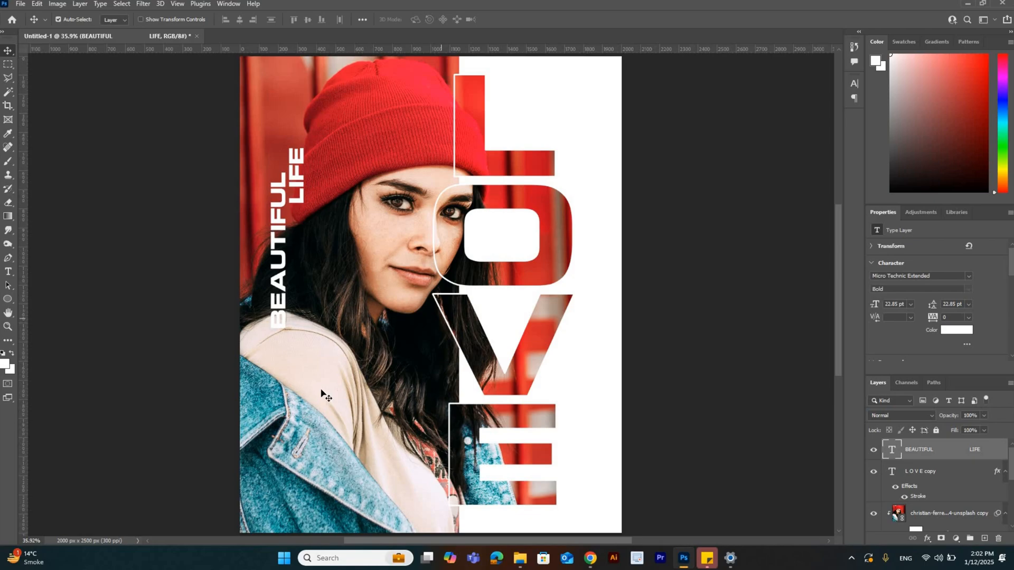
type("AMAZING")
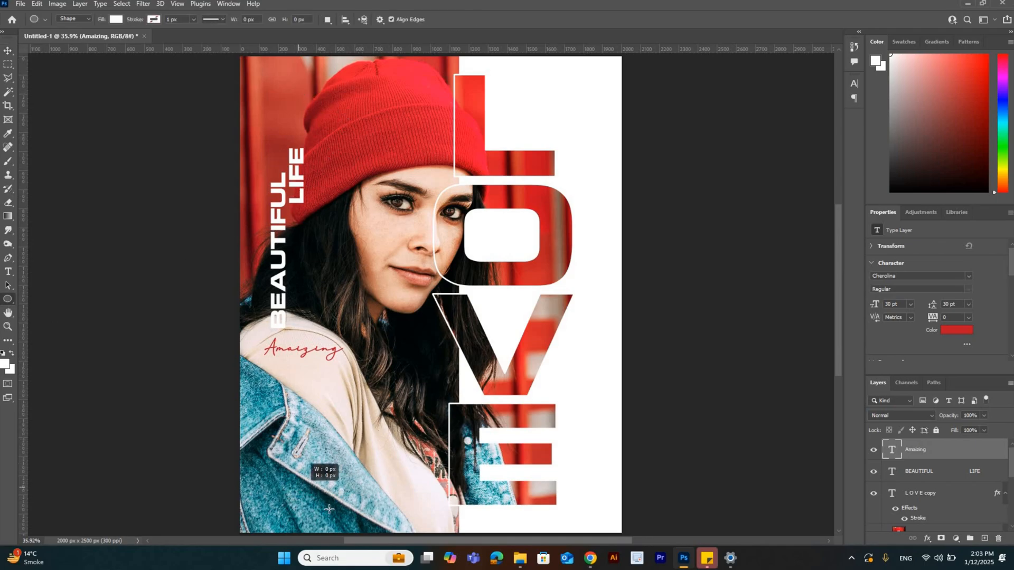
left_click_drag(328, 510, 366, 525)
type("@DA Graphics")
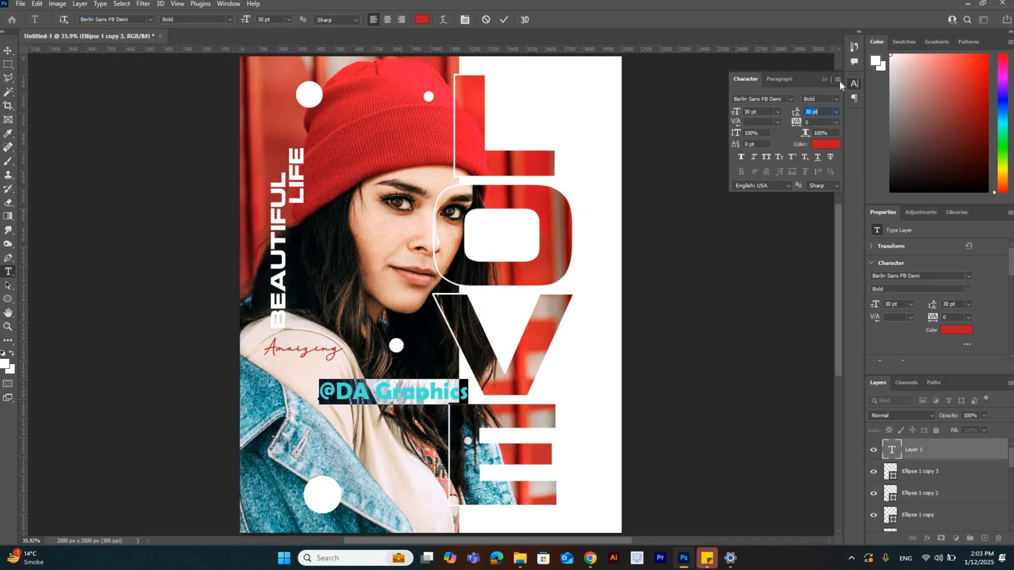
left_click(230, 19)
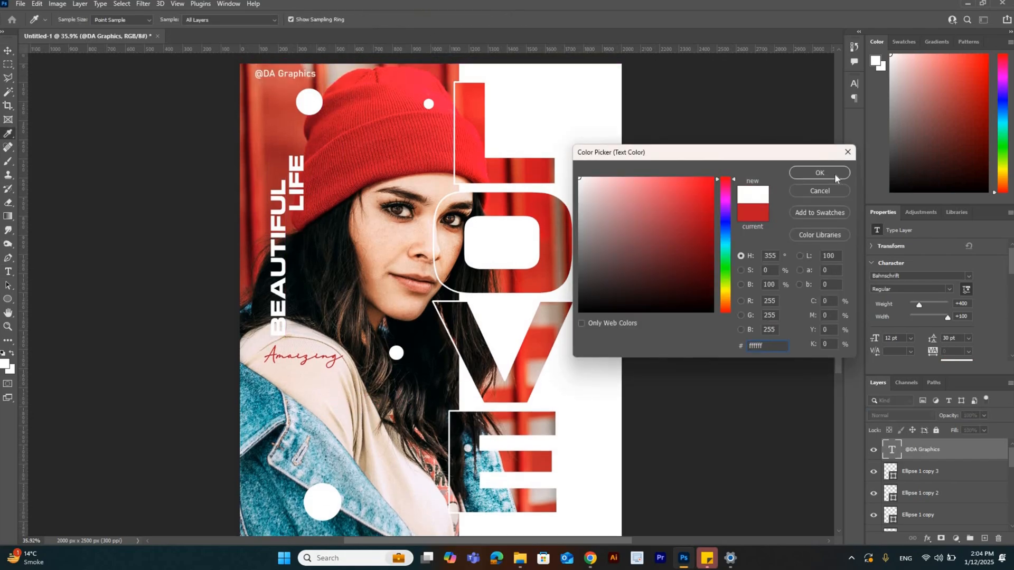
left_click(819, 172)
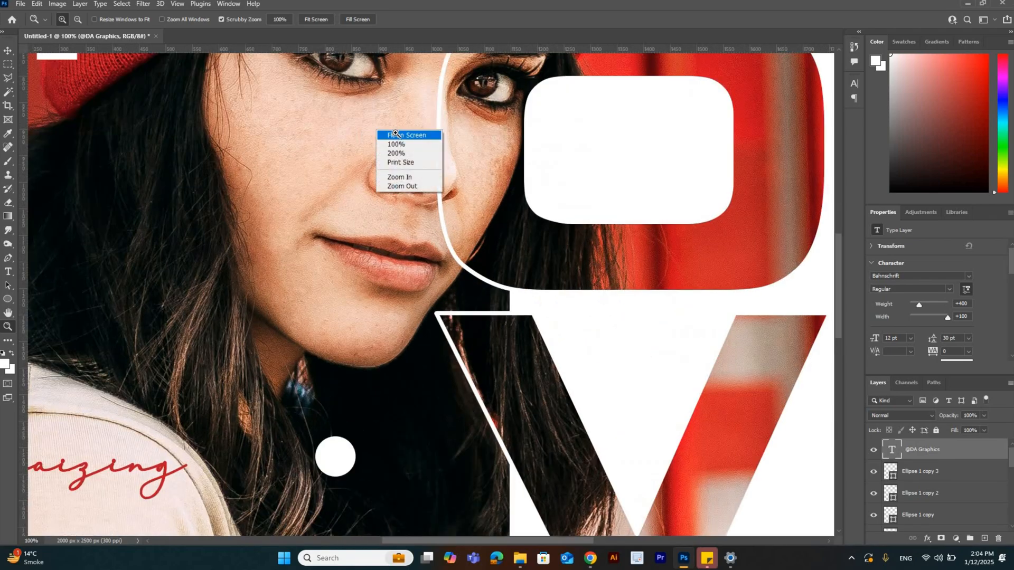
left_click(400, 135)
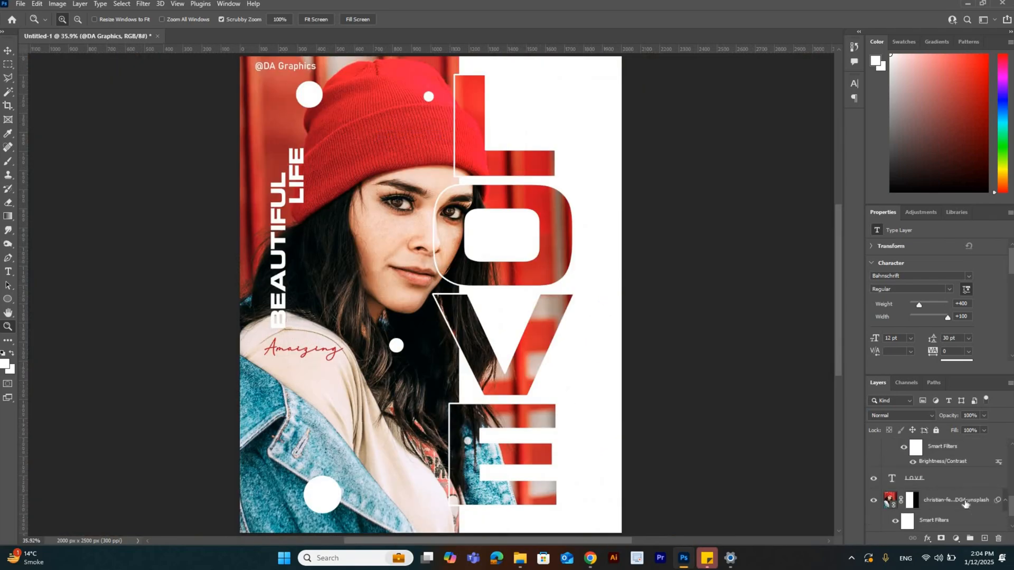